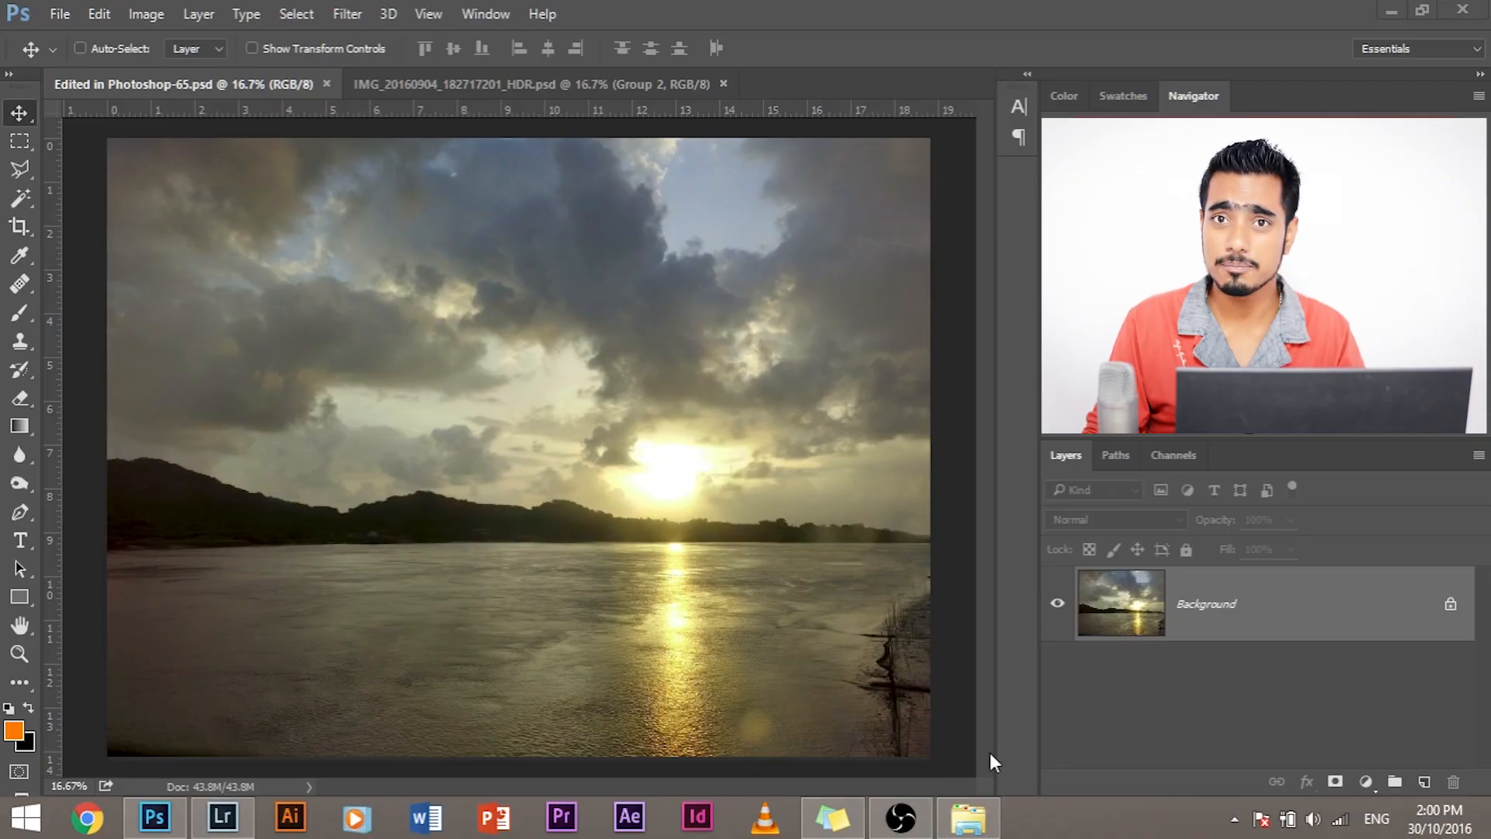
Convert the locked Background of the sunset lake photo into an editable Layer 0
click(553, 84)
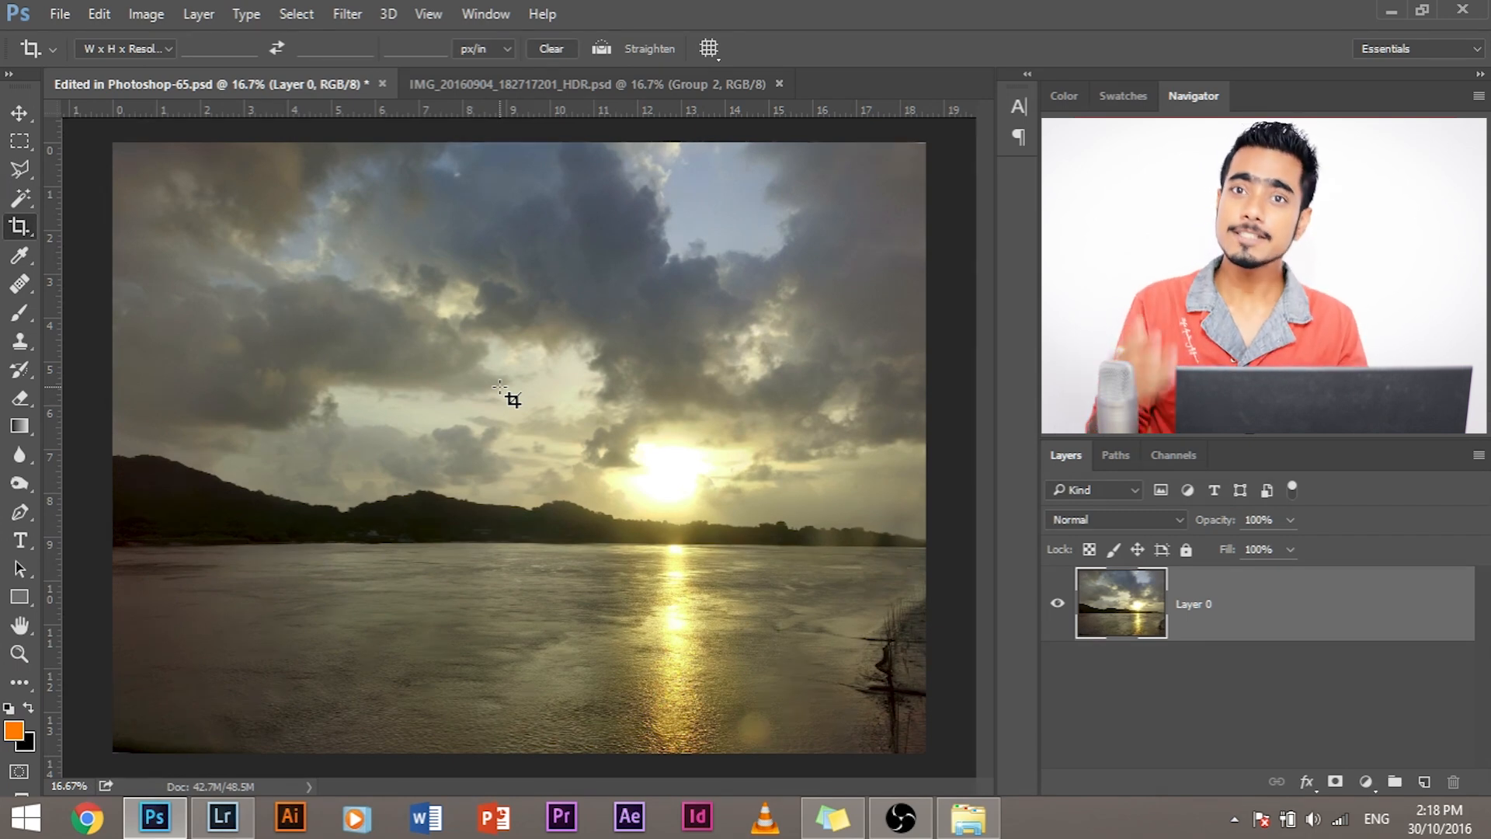
click(19, 114)
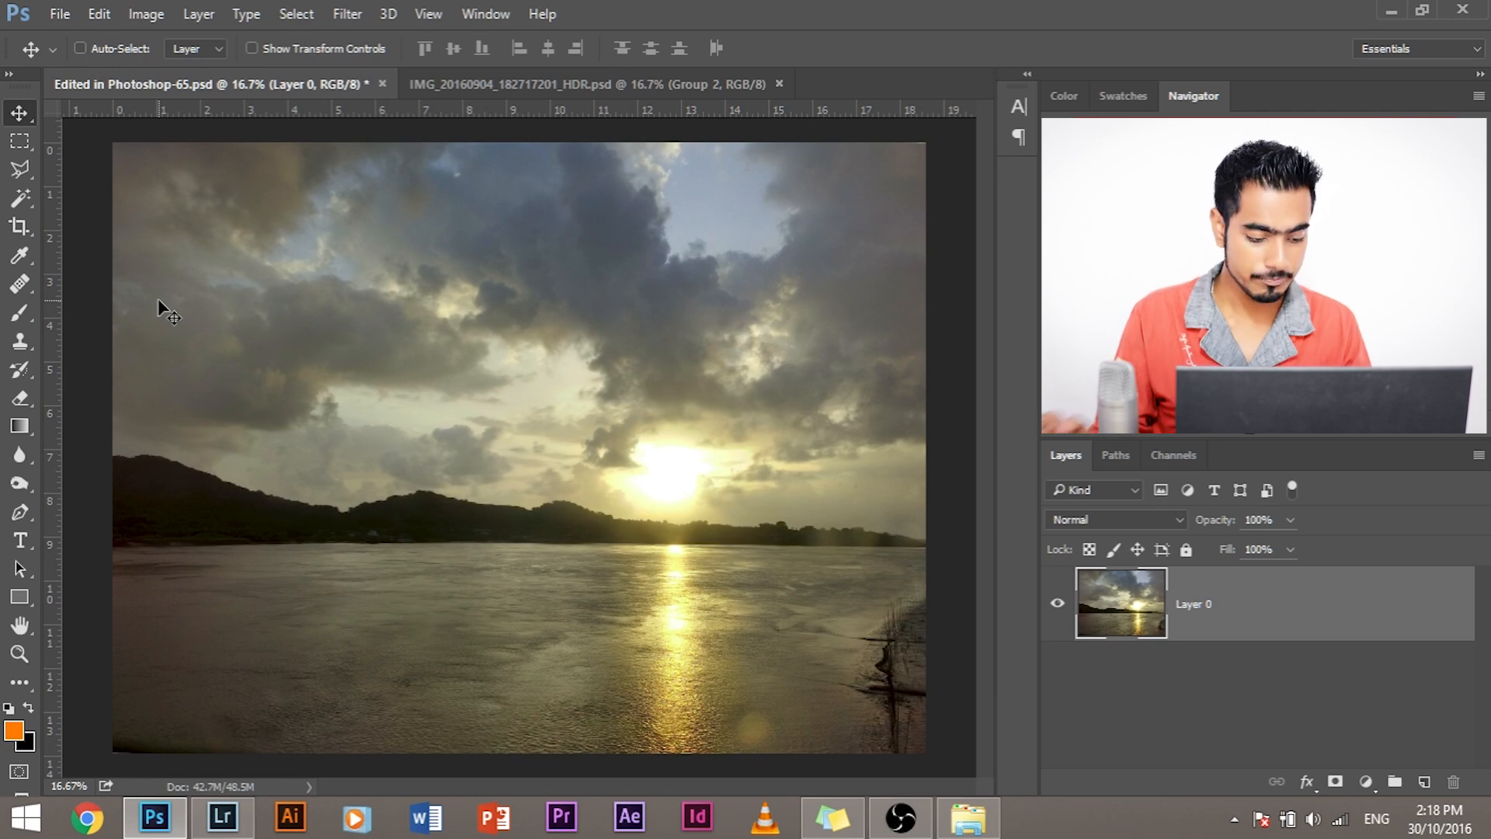
click(21, 228)
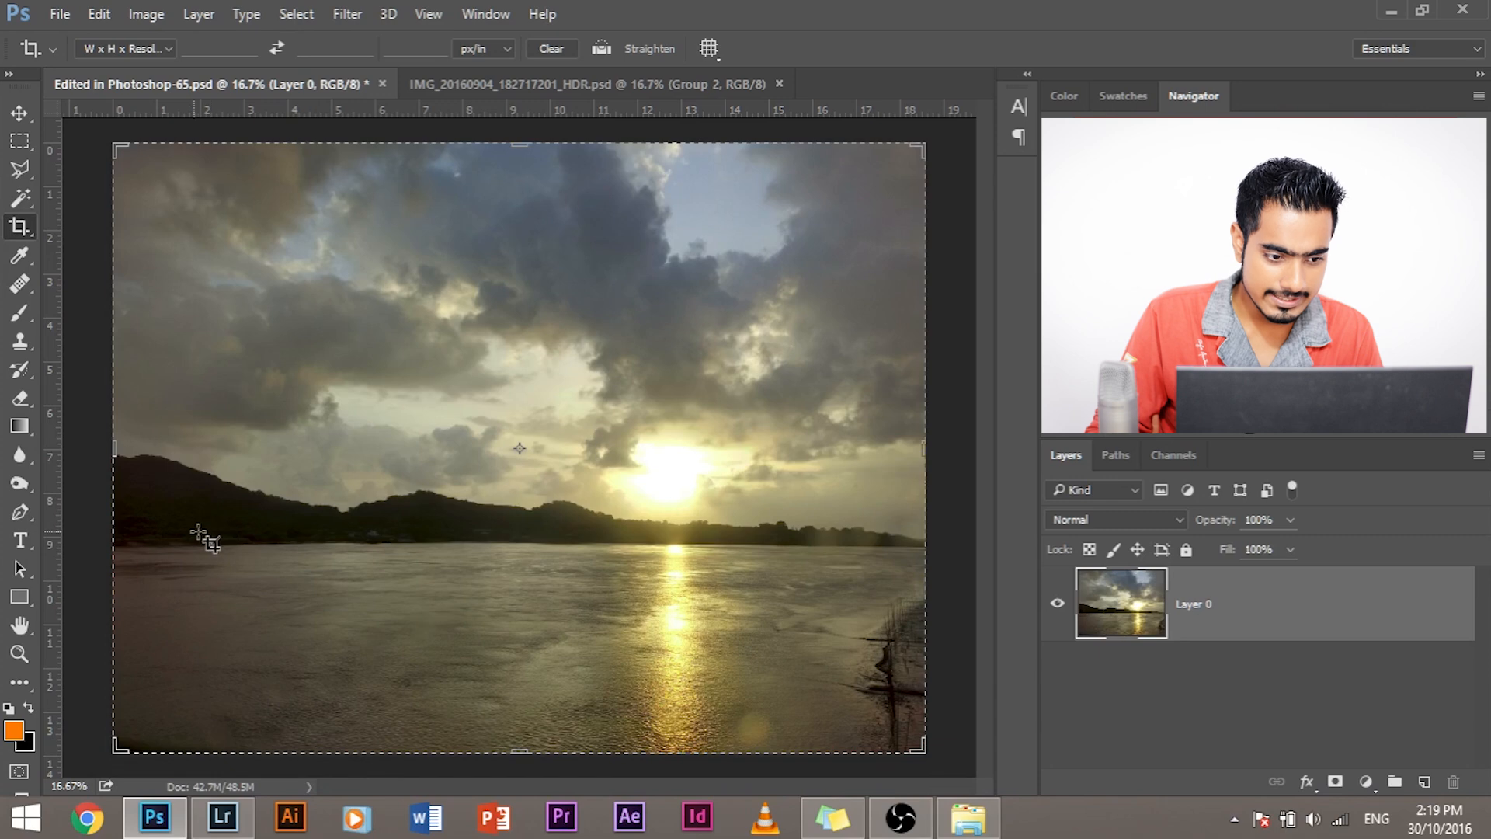
mouse_move(276, 543)
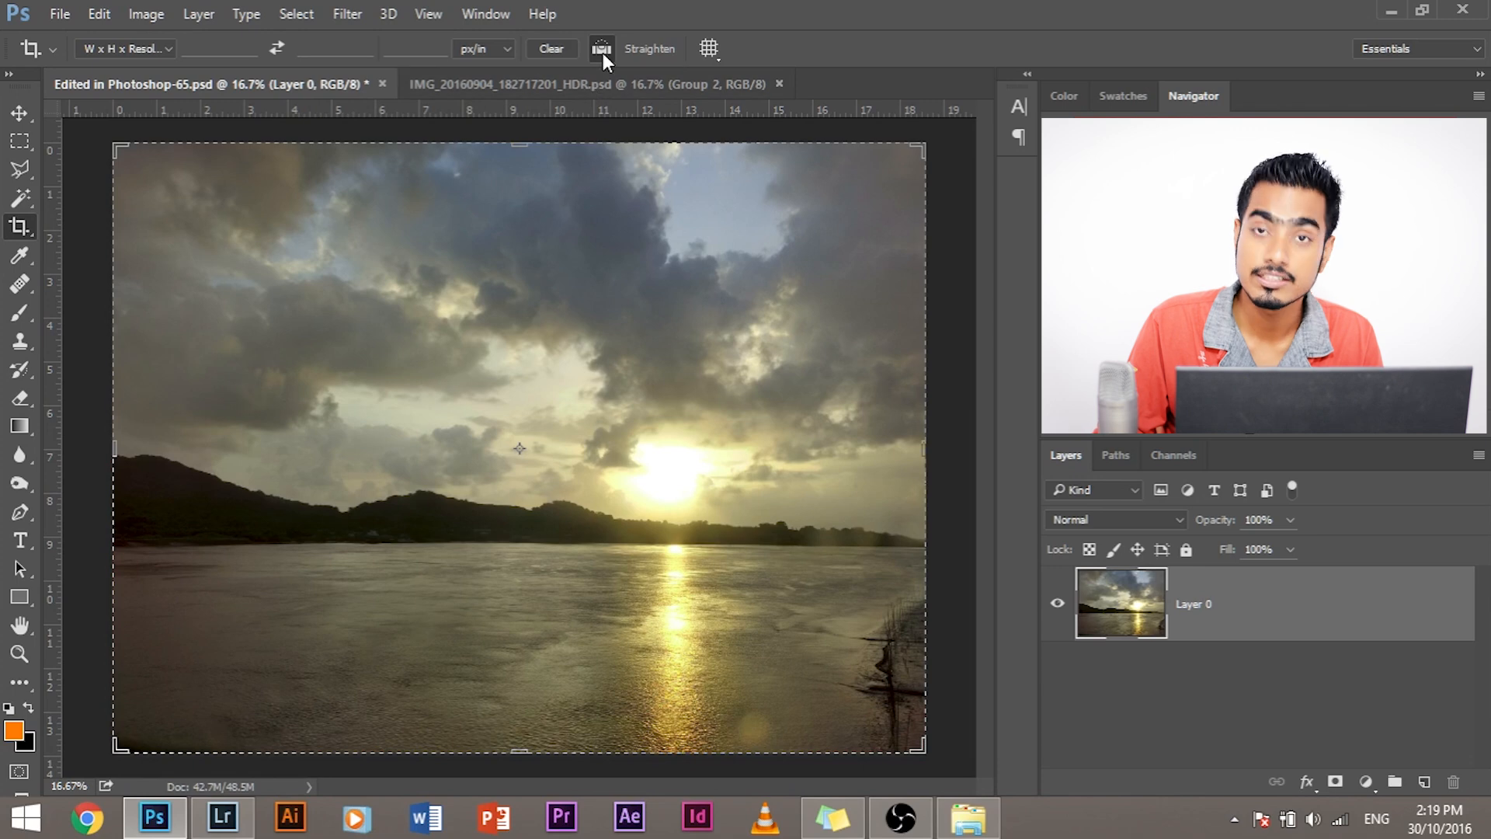
mouse_move(220, 549)
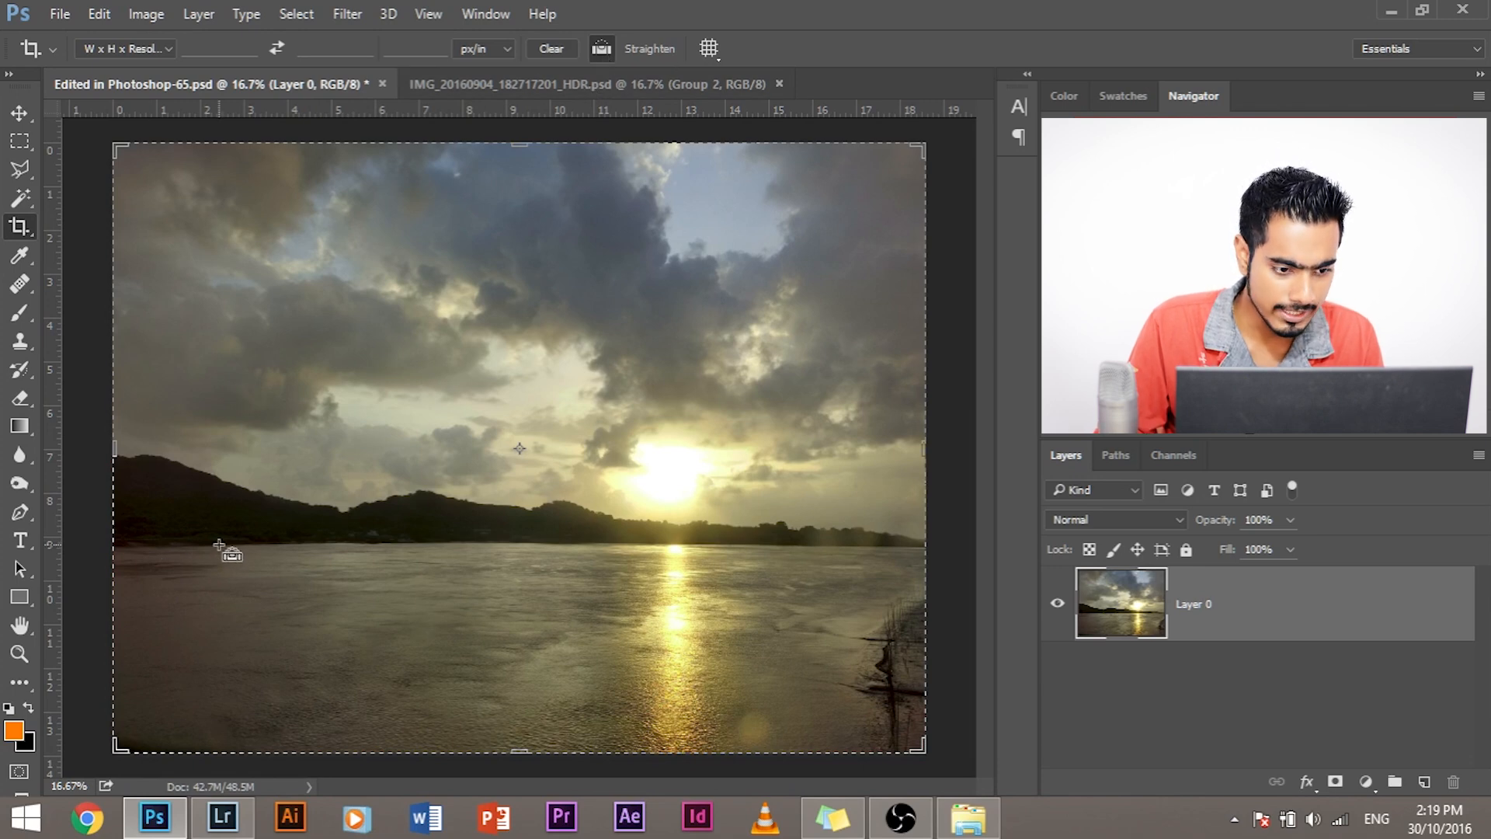
Trace a Straighten line along the lake's far shoreline to level the horizon
drag(220, 547, 780, 559)
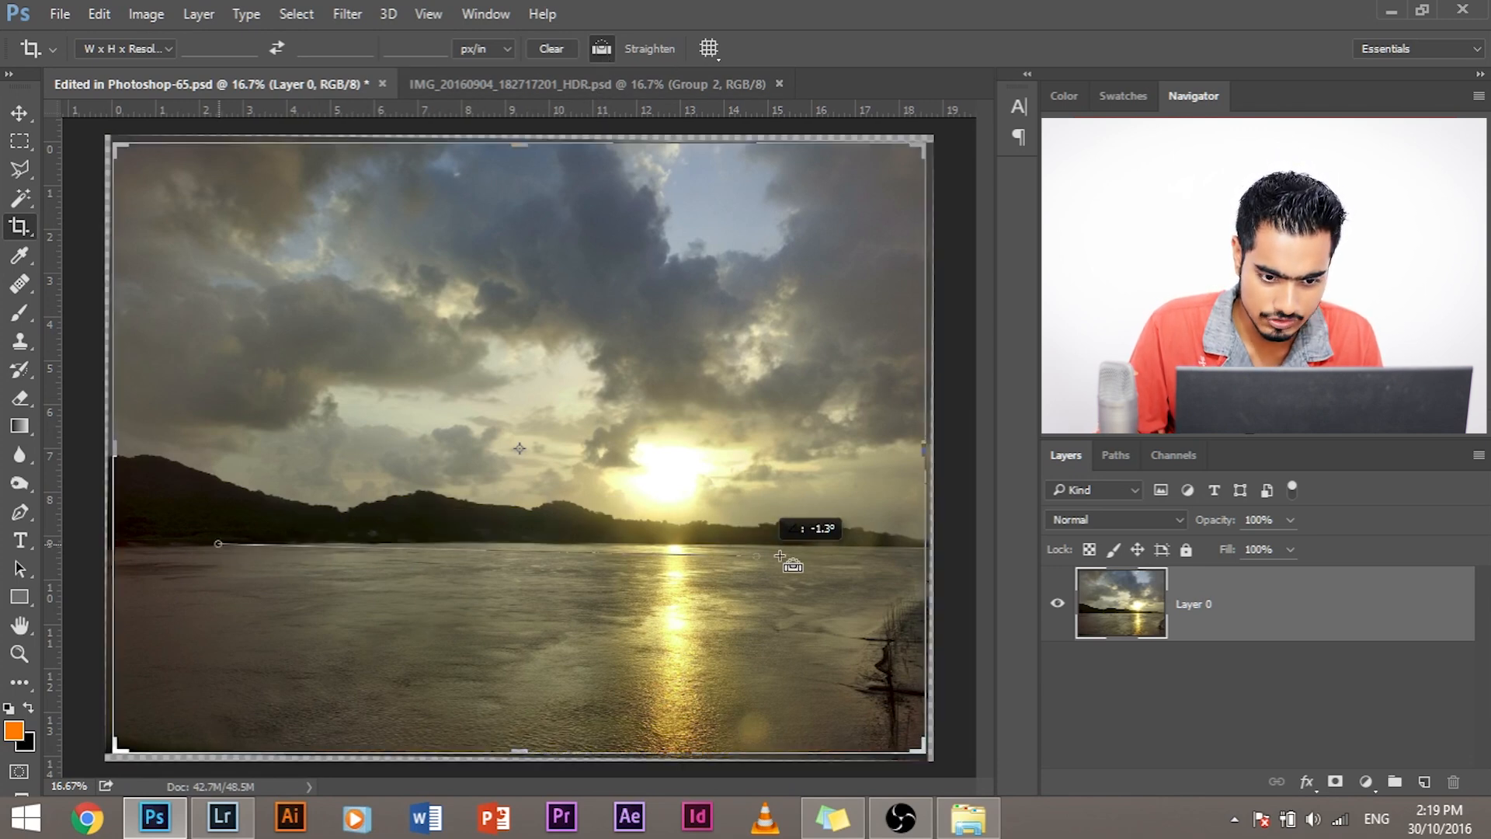
drag(780, 556, 876, 547)
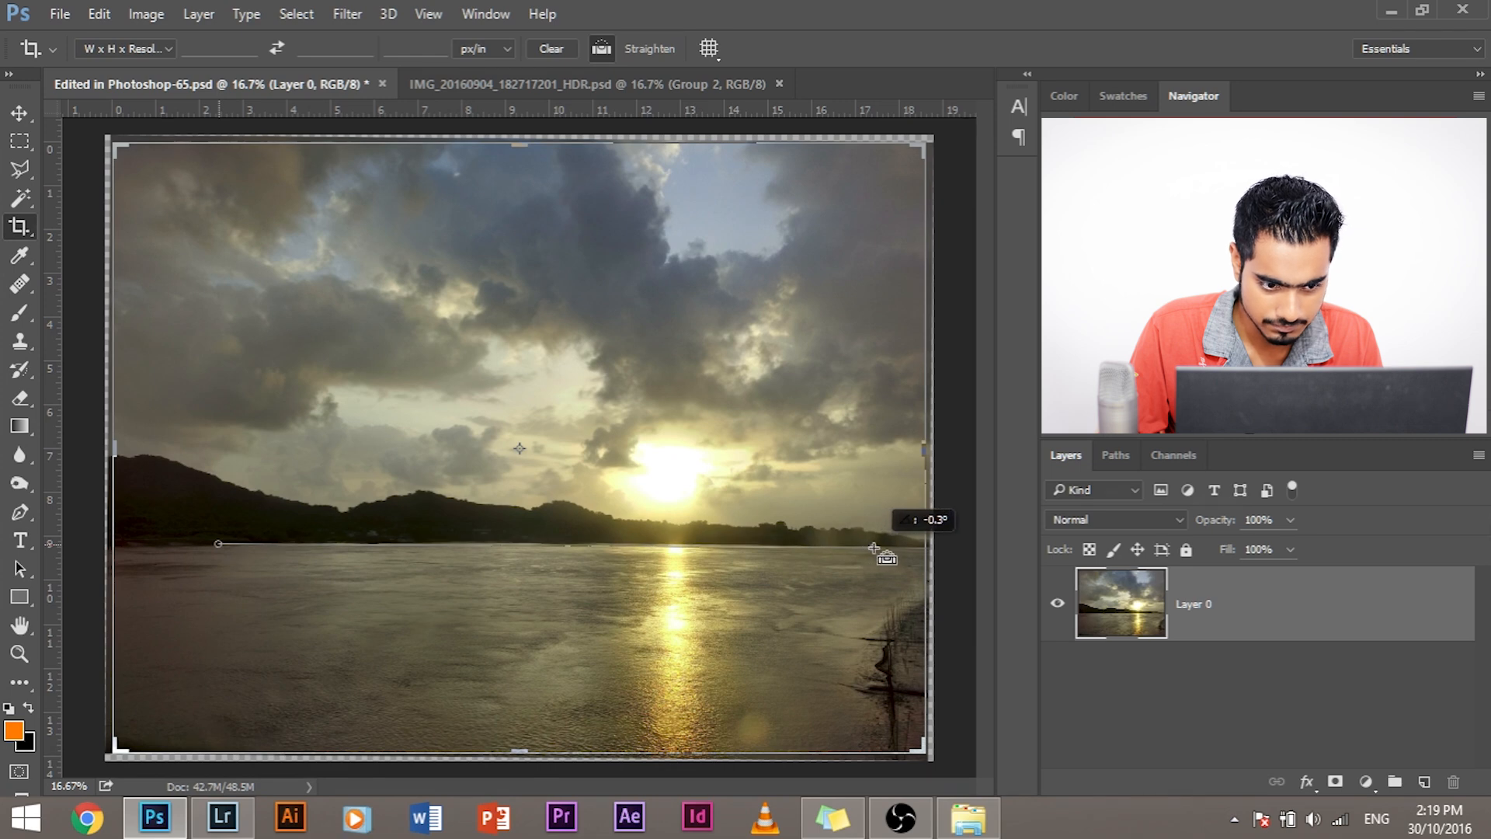